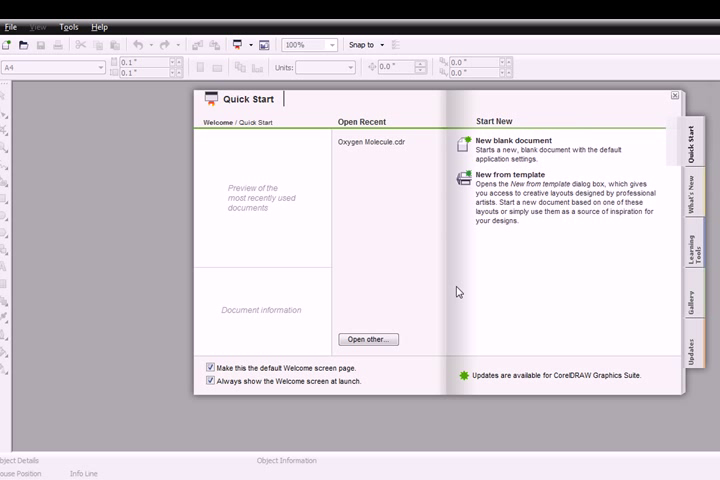
mouse_move(470, 384)
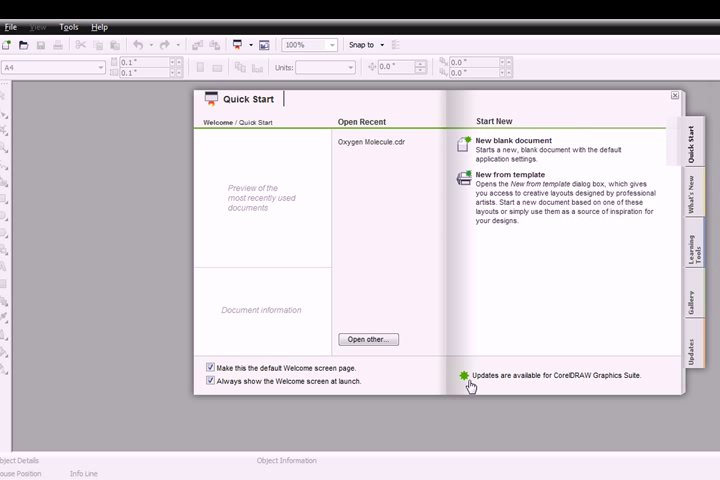
mouse_move(330, 146)
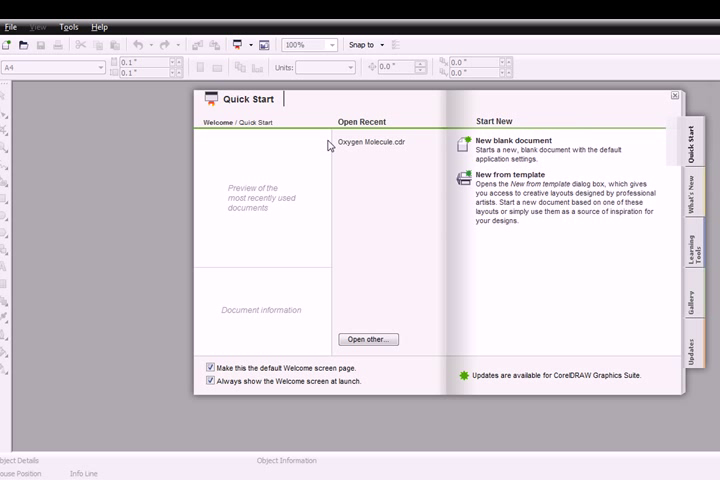
mouse_move(164, 134)
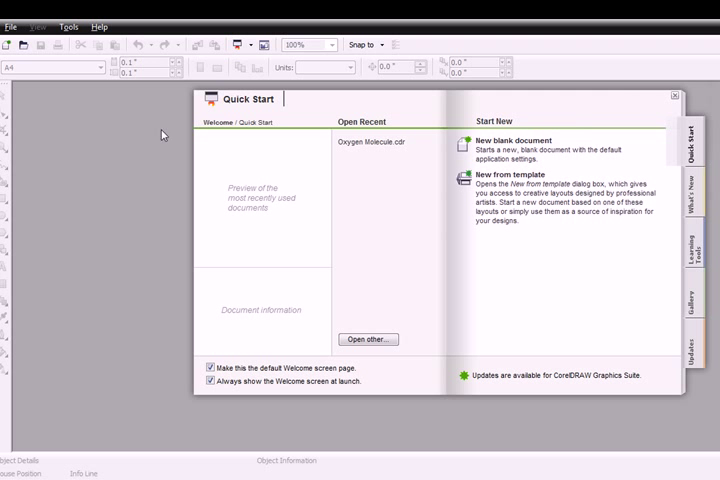
mouse_move(352, 252)
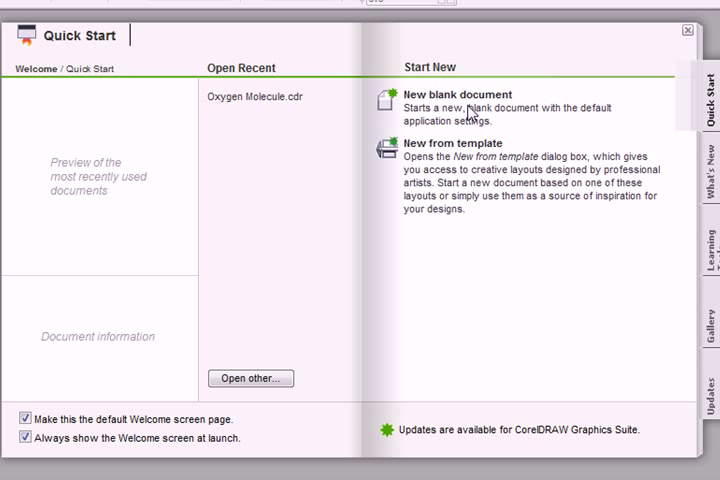
mouse_move(442, 136)
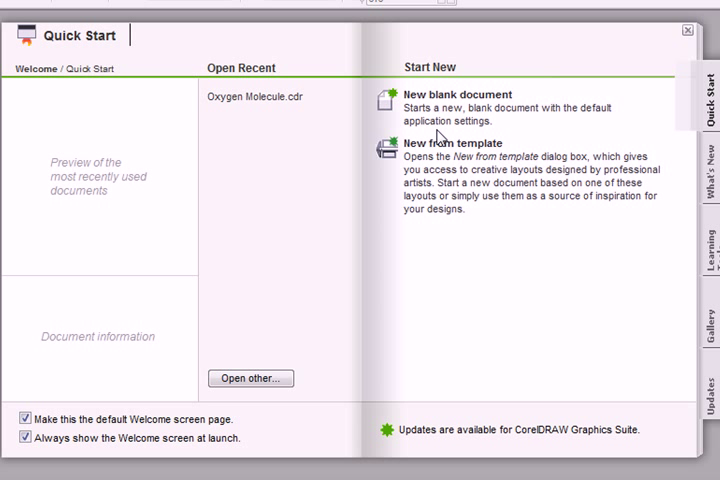
mouse_move(378, 306)
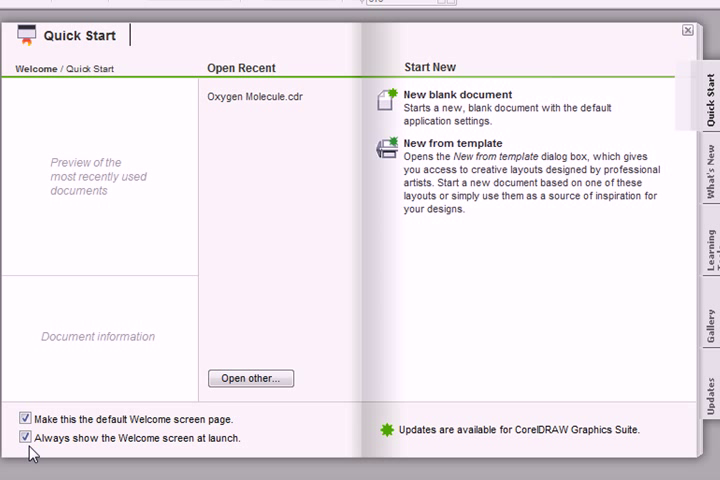
mouse_move(218, 456)
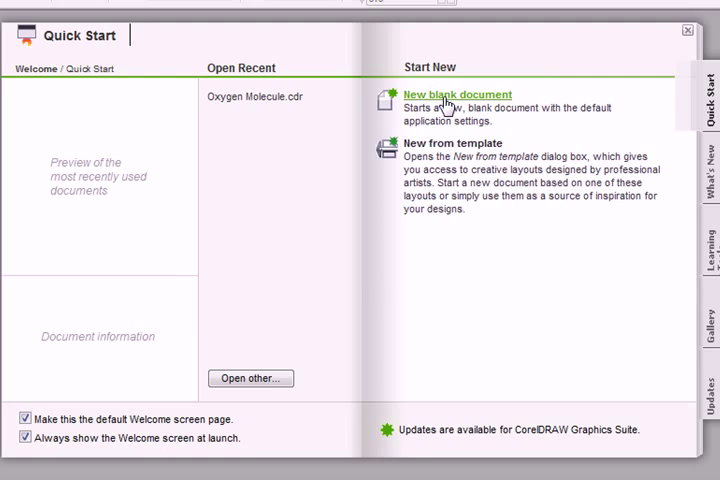
Create a new blank document from Quick Start and zoom in on the page.
click(456, 94)
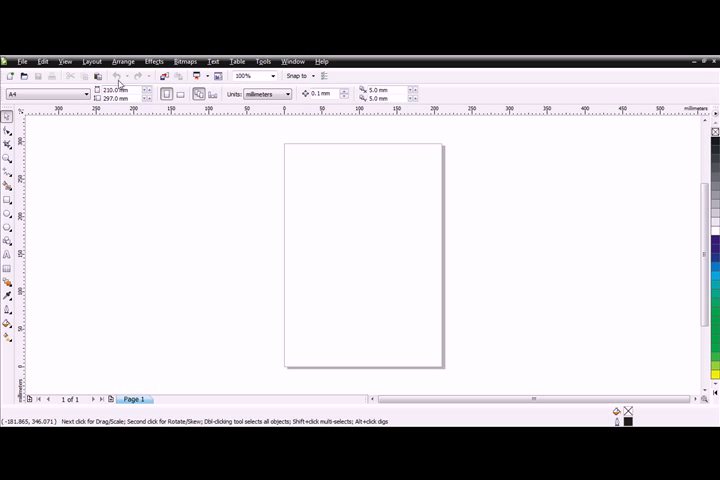
mouse_move(128, 96)
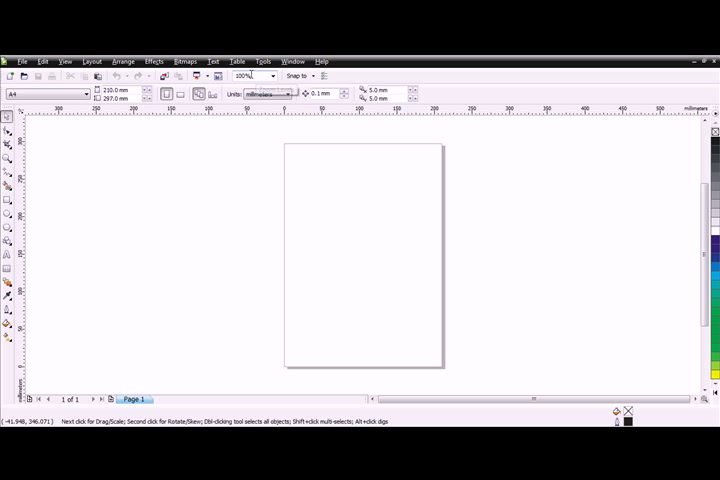
mouse_move(284, 152)
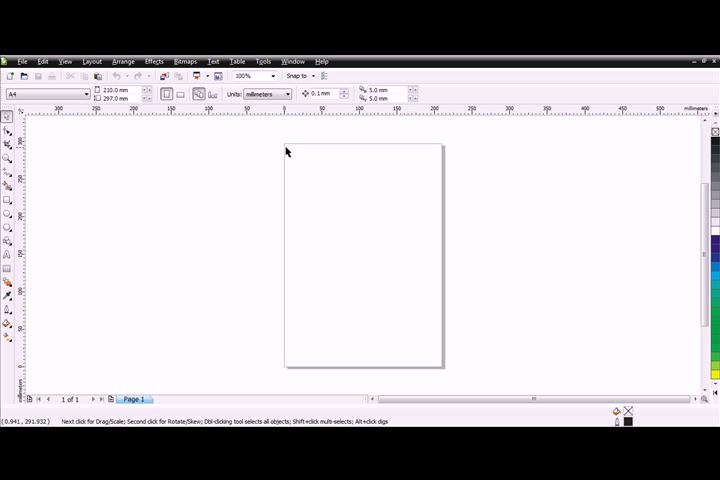
mouse_move(390, 338)
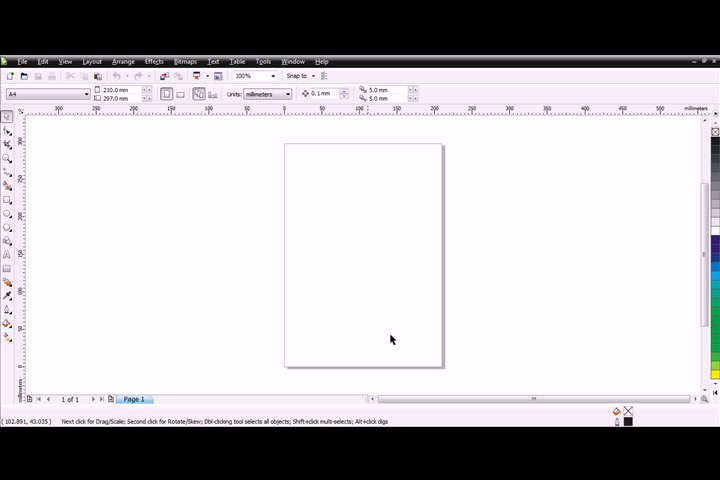
mouse_move(396, 300)
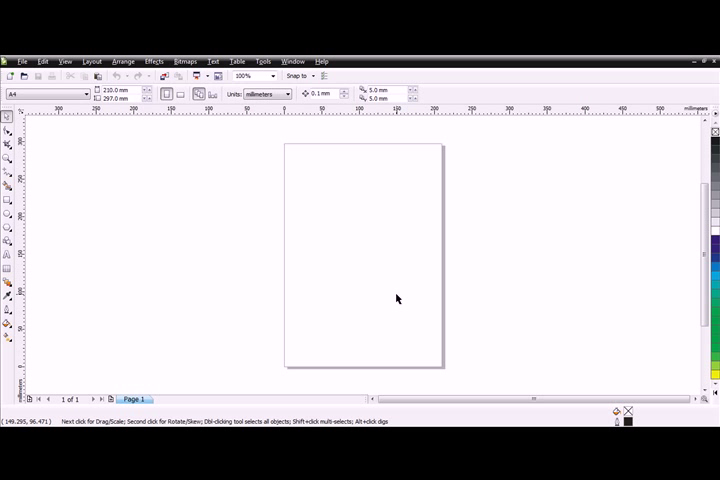
mouse_move(384, 300)
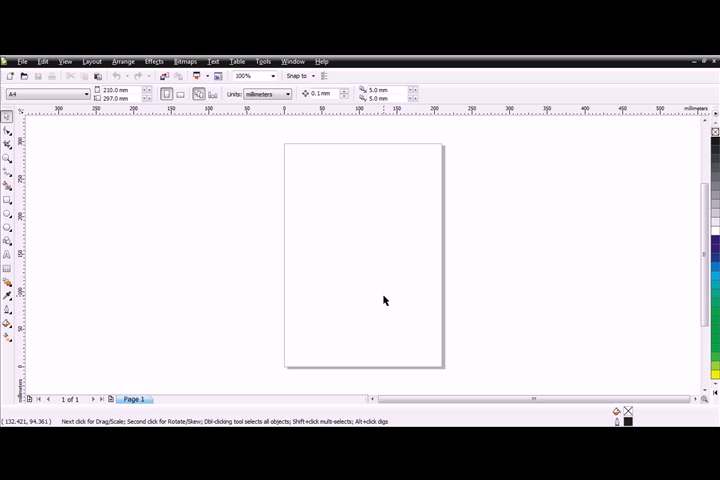
click(246, 76)
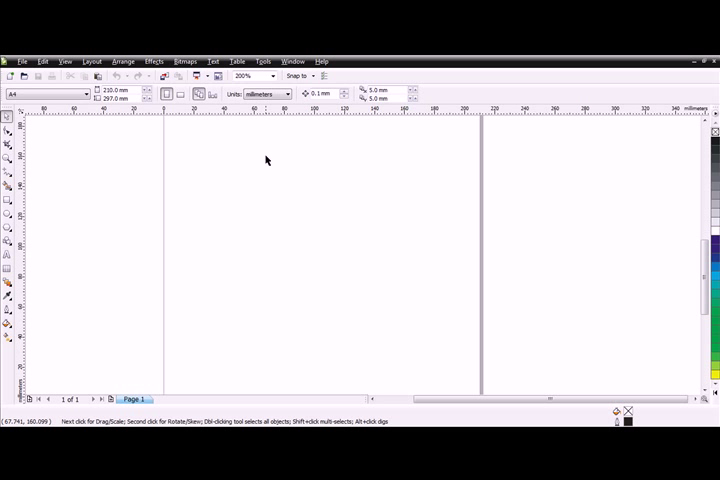
mouse_move(380, 284)
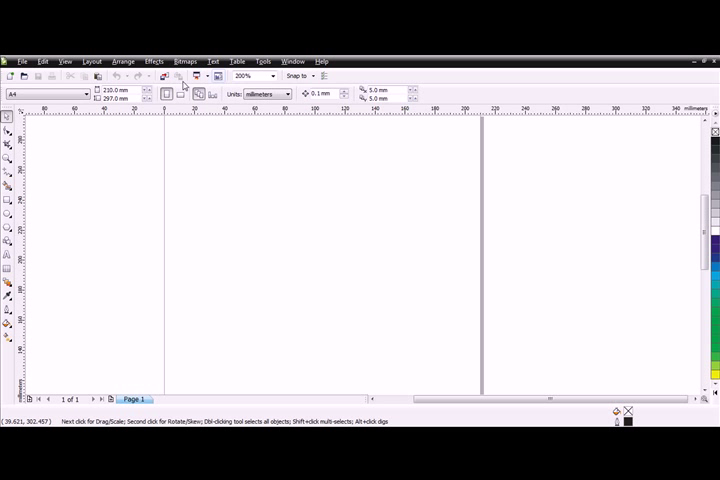
mouse_move(384, 364)
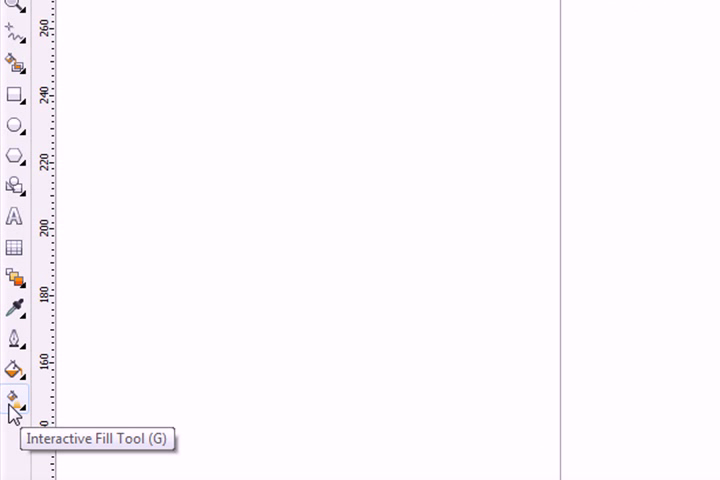
mouse_move(16, 278)
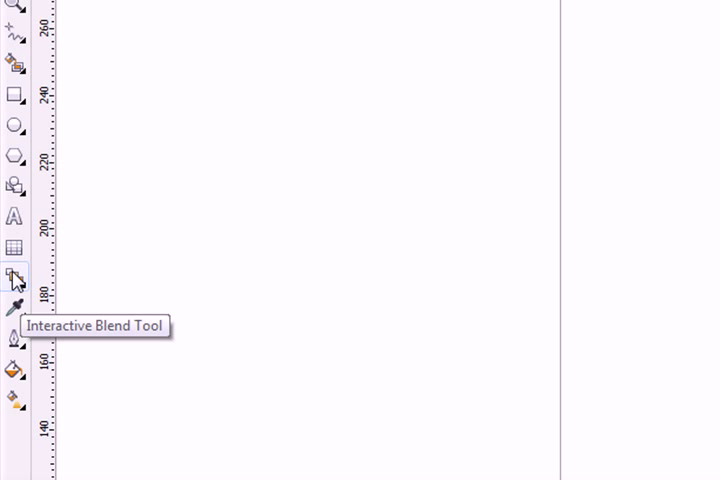
mouse_move(16, 126)
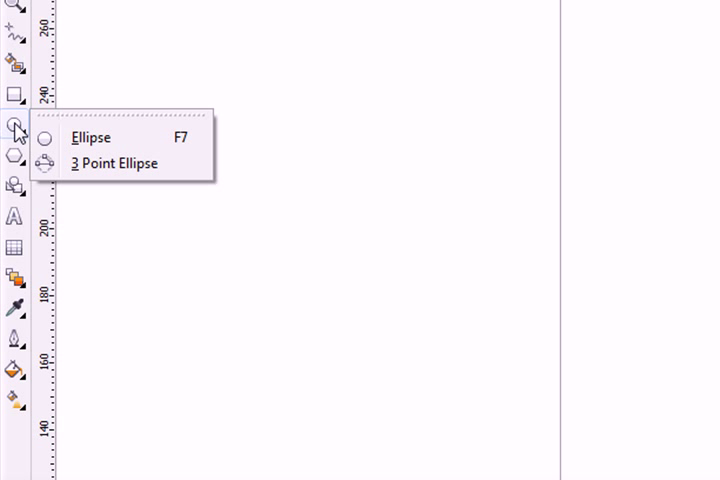
Draw a tall ellipse about 124 by 172 mm with the Ellipse tool.
click(92, 136)
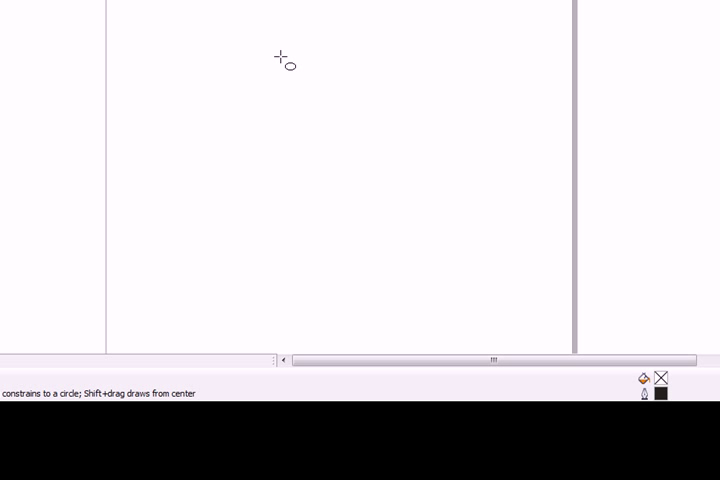
mouse_move(180, 24)
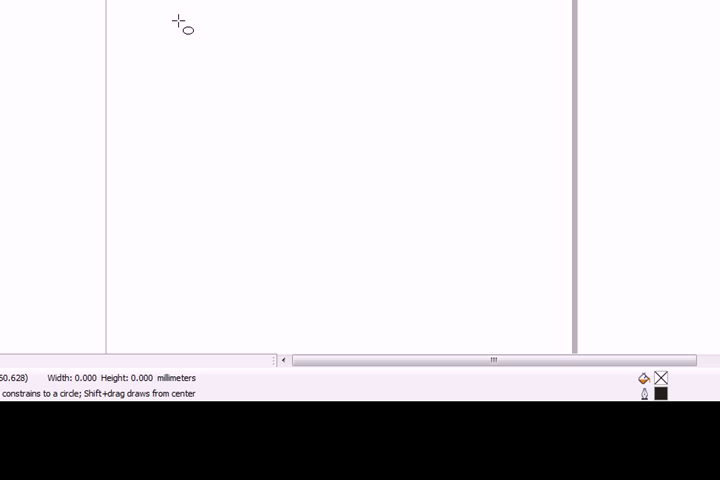
drag(184, 24, 346, 262)
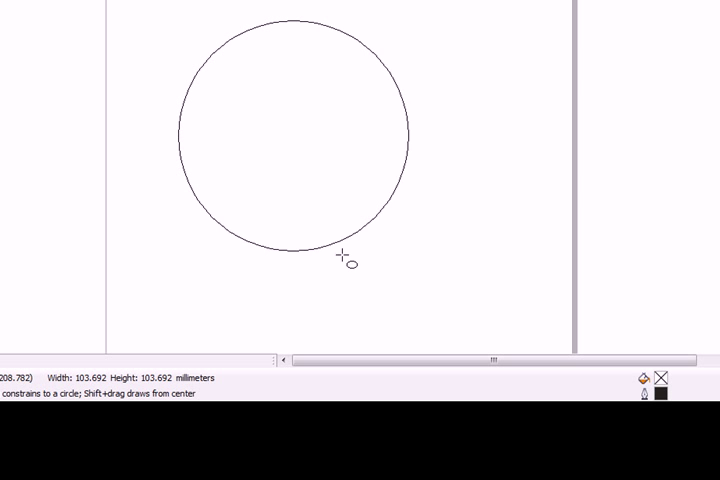
drag(344, 262, 392, 308)
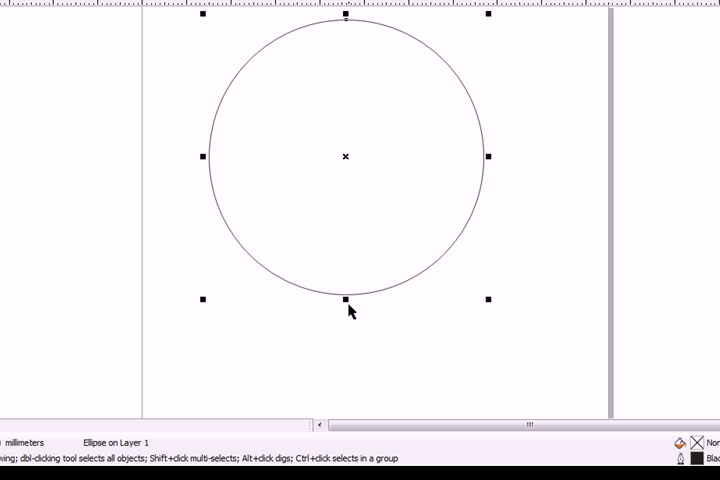
drag(344, 298, 348, 392)
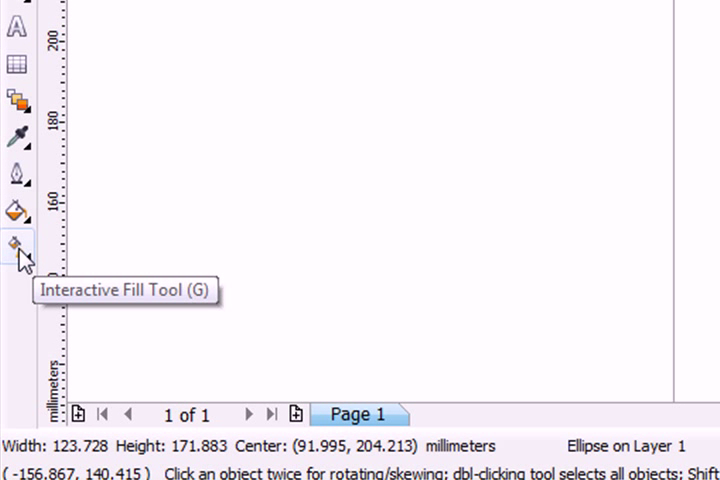
Apply a vertical linear fountain fill to the ellipse, dark grey at top to white at bottom.
click(18, 244)
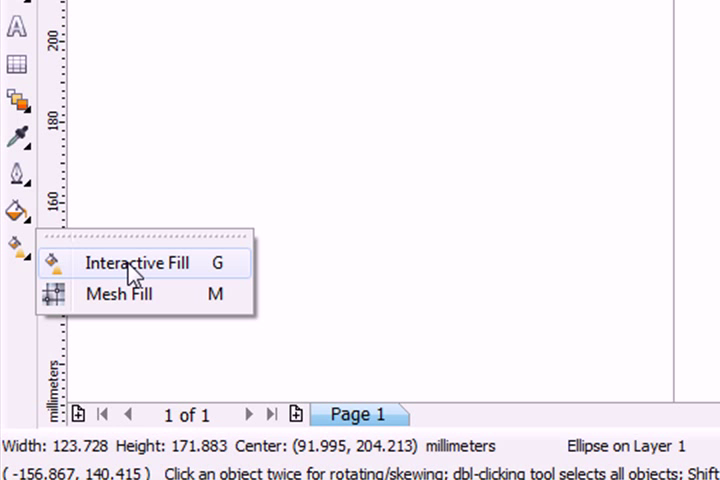
click(138, 264)
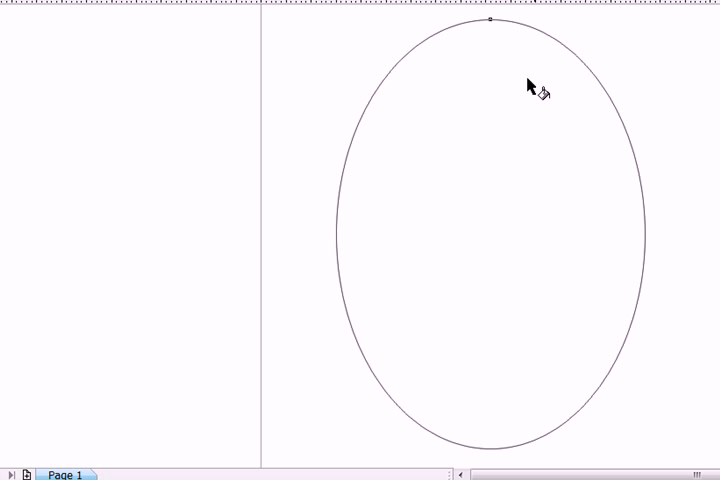
mouse_move(492, 24)
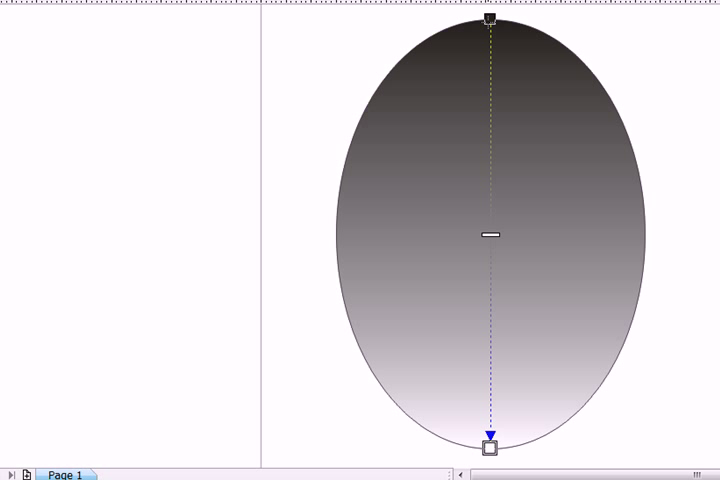
mouse_move(492, 58)
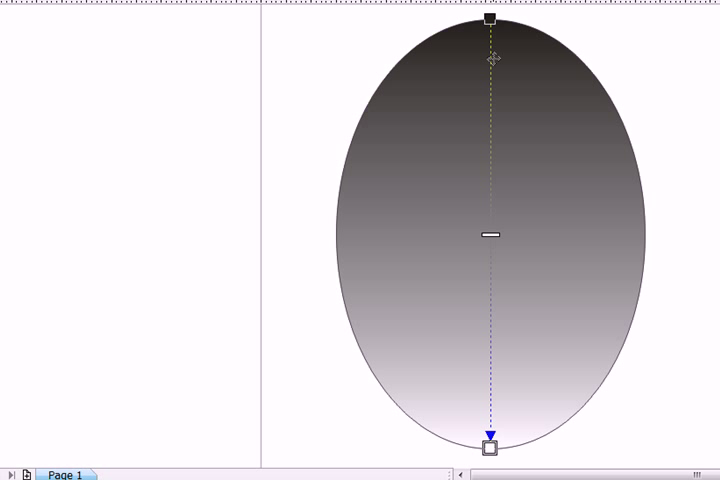
mouse_move(520, 36)
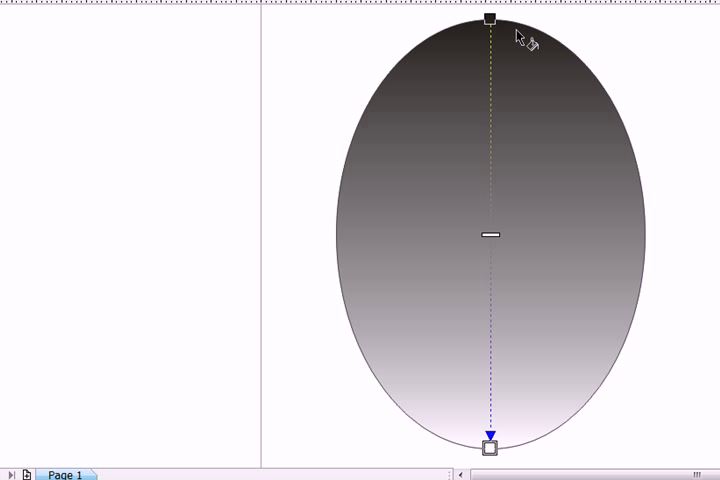
mouse_move(532, 468)
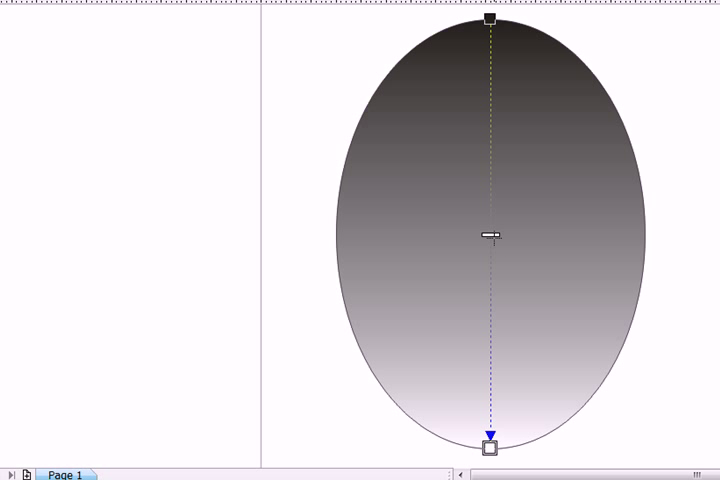
drag(488, 236, 488, 154)
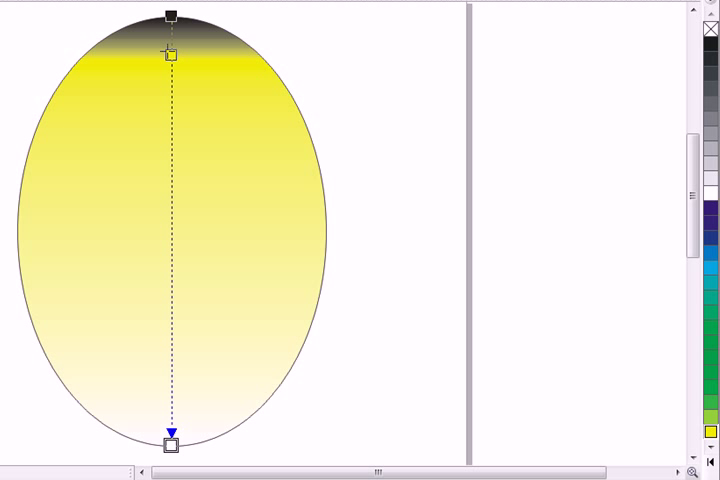
Add yellow and purple colour stops to the gradient and space the bands across the oval.
drag(168, 52, 168, 196)
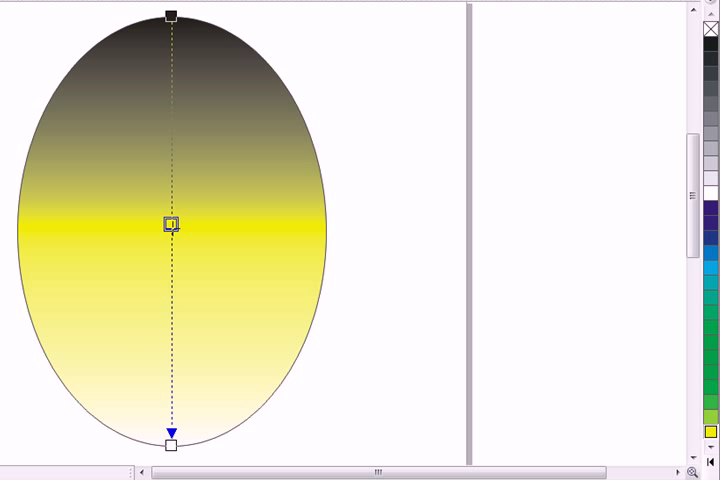
drag(170, 222, 170, 76)
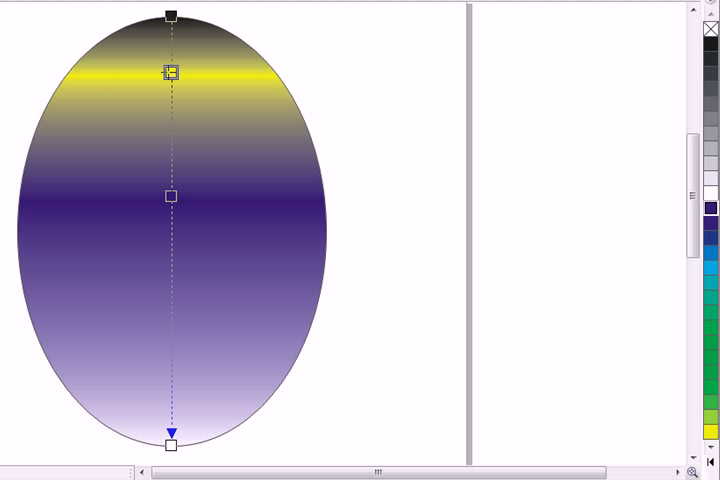
drag(172, 72, 172, 128)
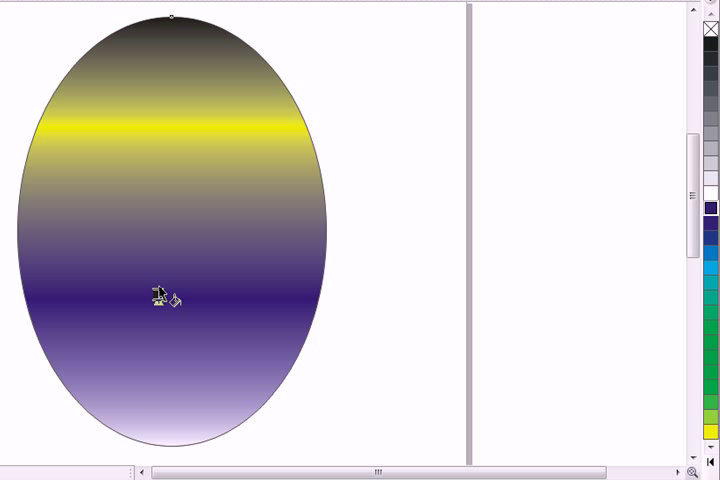
drag(156, 296, 160, 290)
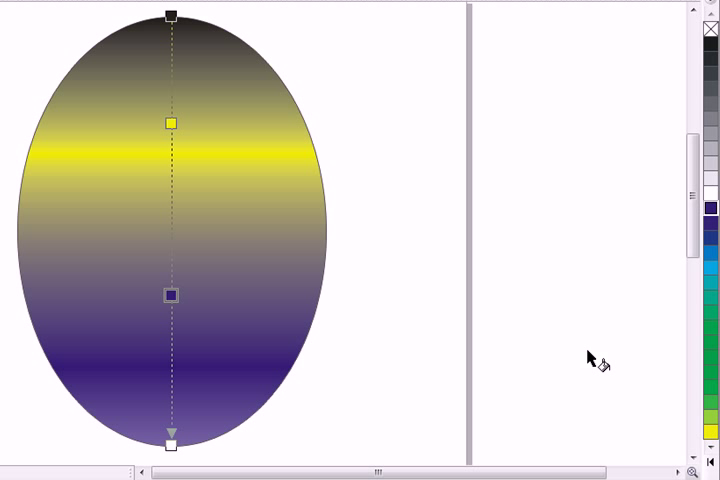
mouse_move(172, 380)
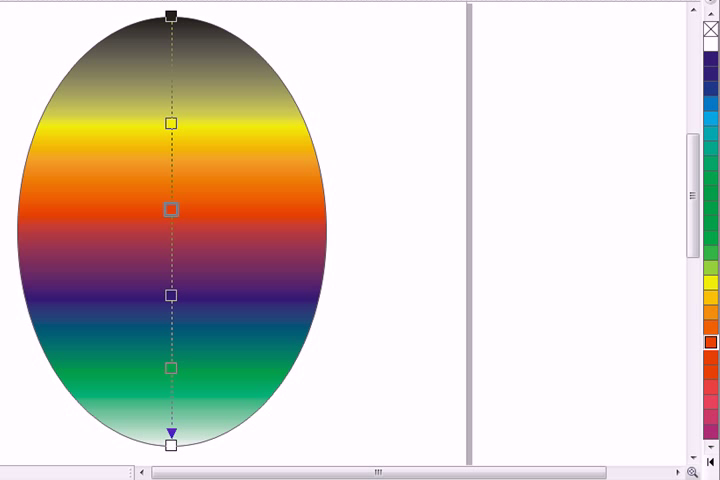
mouse_move(322, 318)
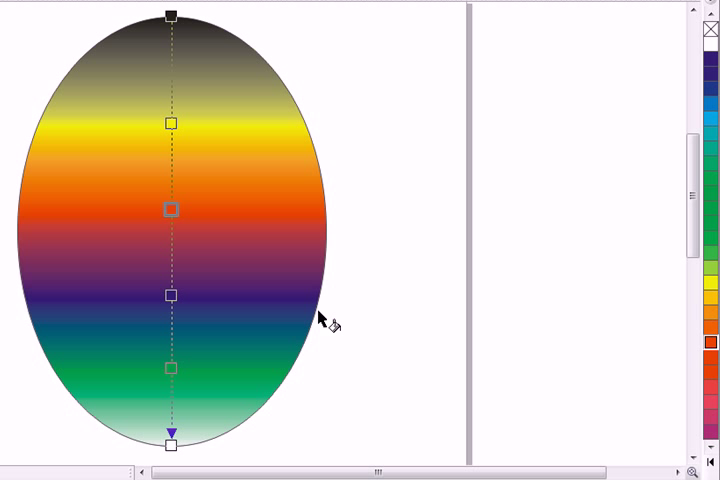
mouse_move(324, 320)
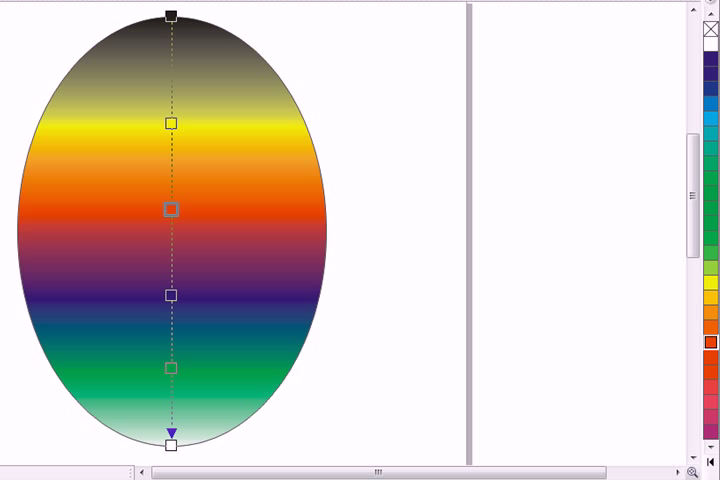
mouse_move(190, 42)
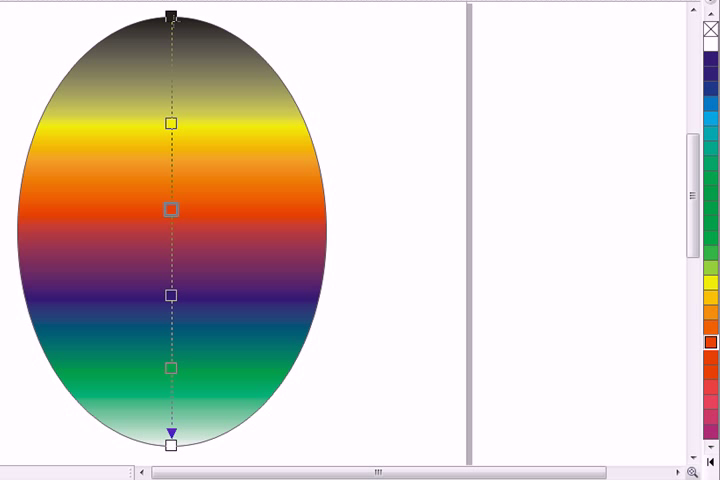
mouse_move(214, 268)
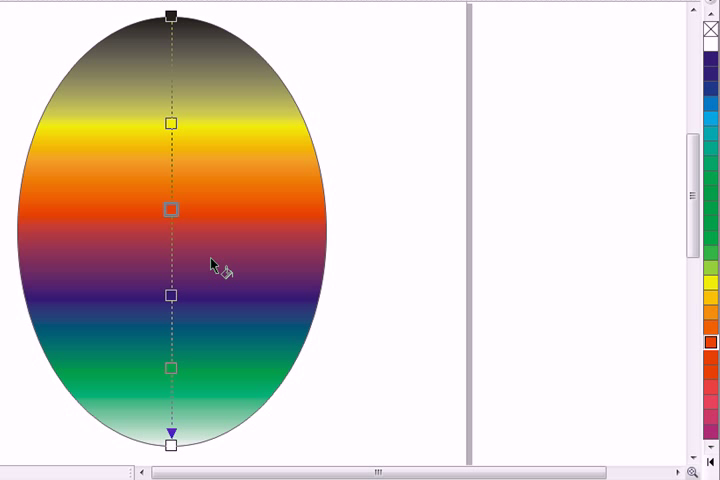
mouse_move(310, 360)
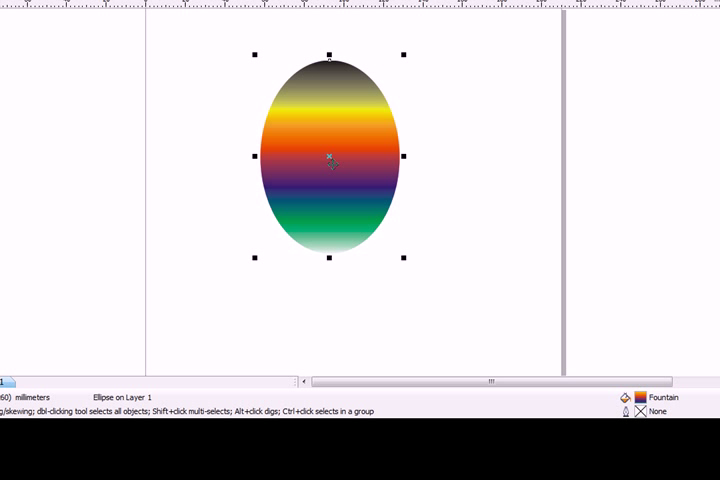
Rotate the rainbow oval with its corner handle so the bands run diagonally, then reselect it.
click(330, 156)
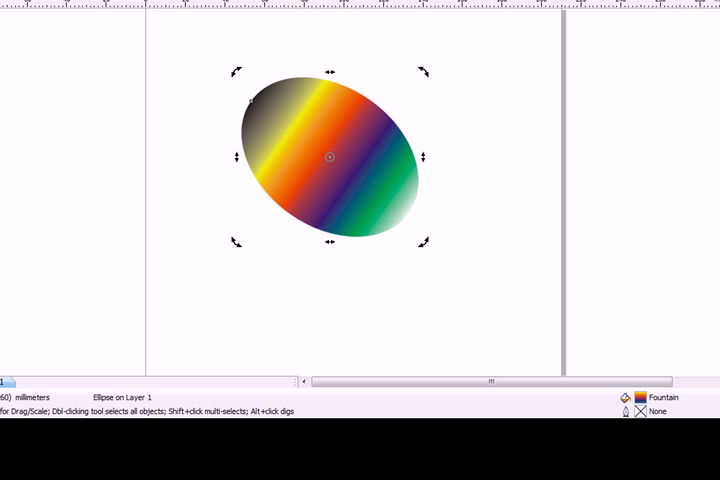
click(388, 252)
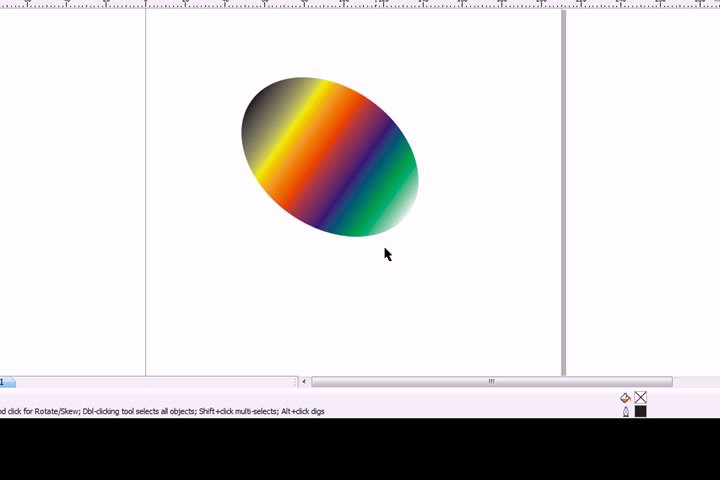
click(330, 160)
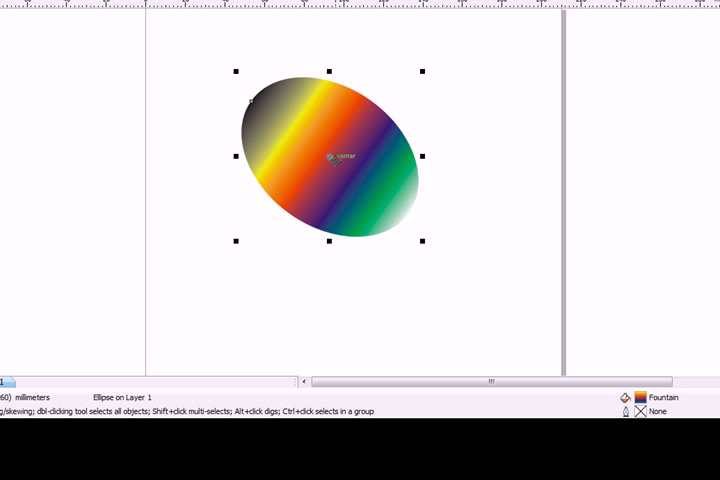
mouse_move(596, 256)
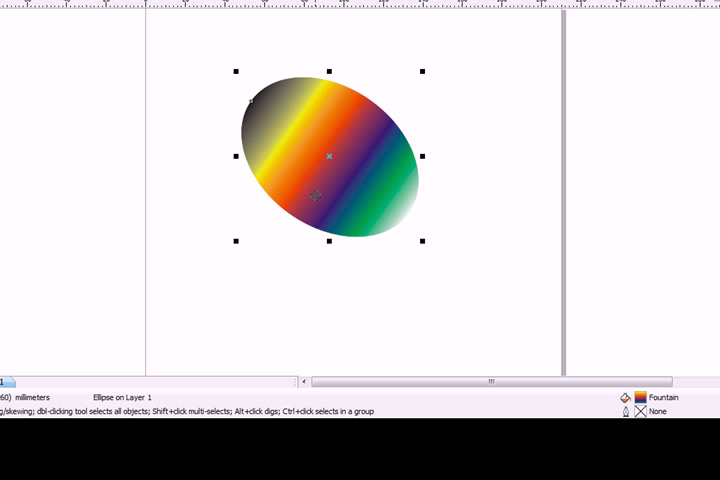
mouse_move(330, 84)
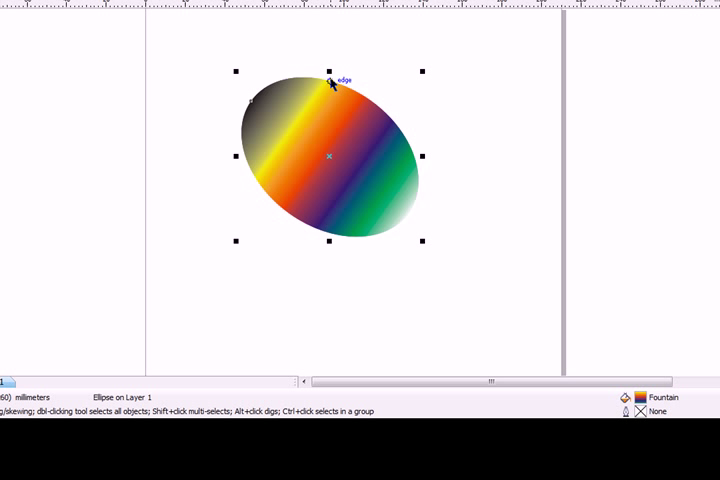
Flip a copy of the oval downward so a mirrored duplicate sits touching beneath the original.
drag(328, 72, 328, 104)
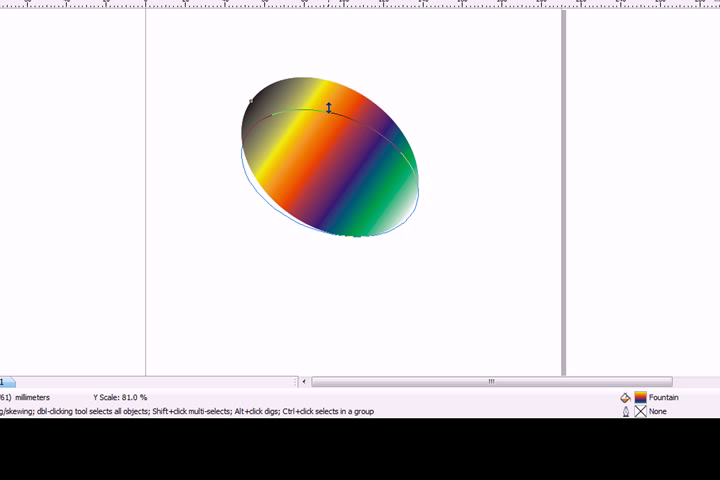
drag(332, 104, 334, 330)
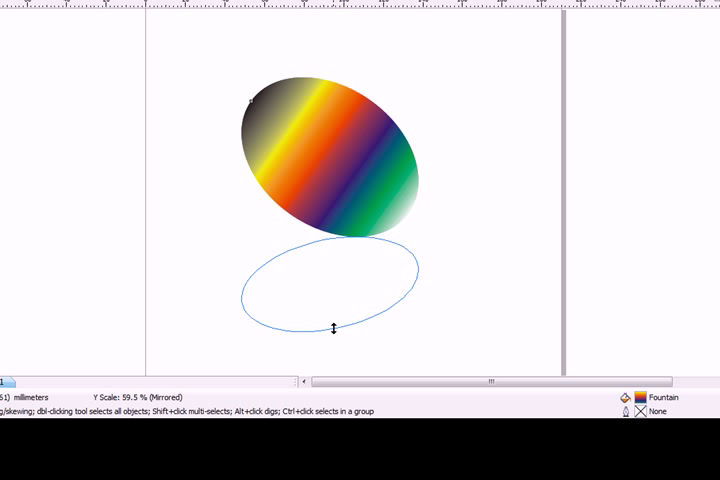
drag(334, 328, 334, 346)
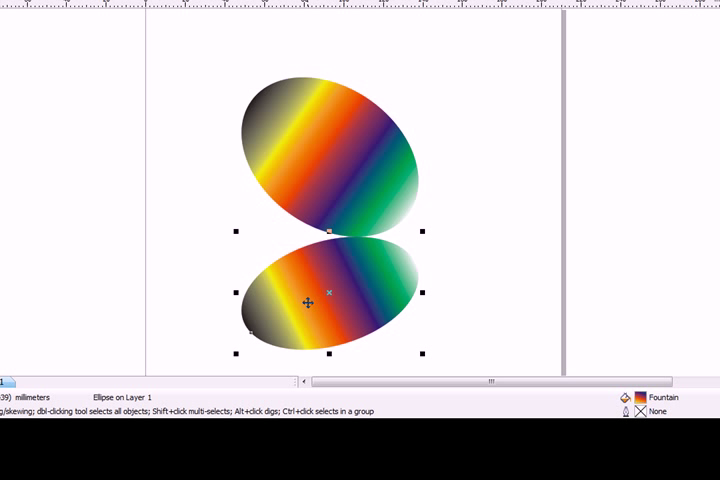
mouse_move(348, 400)
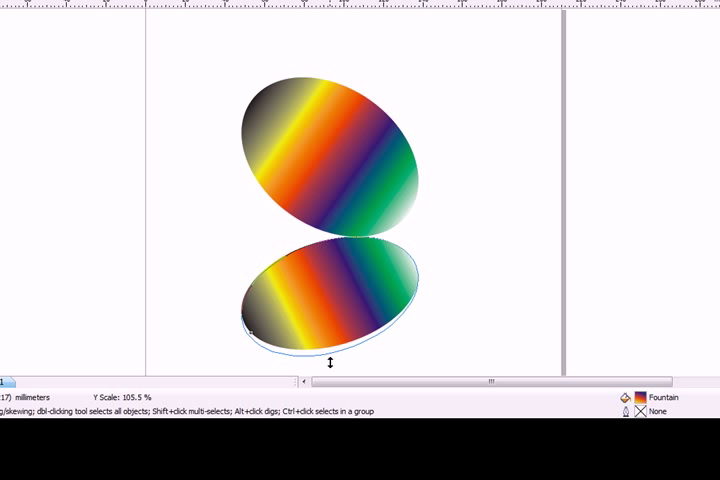
click(324, 298)
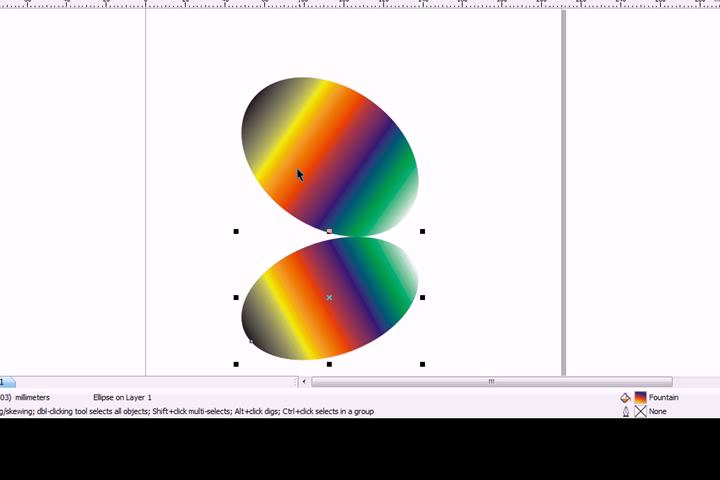
mouse_move(328, 366)
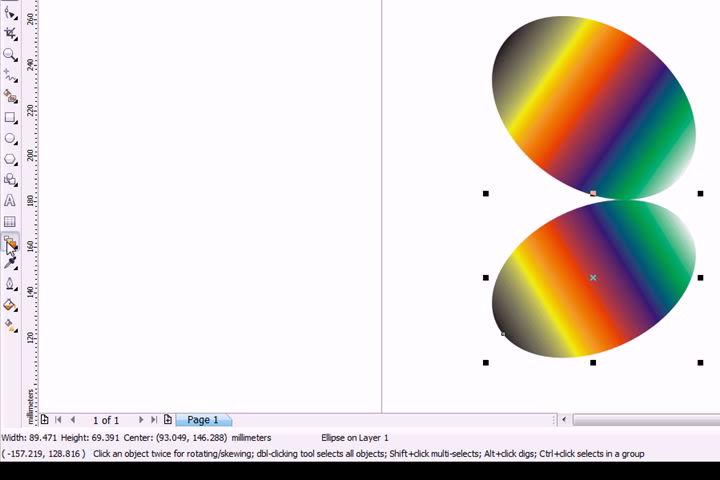
Give the lower mirrored oval a linear transparency fading out toward its bottom.
click(10, 244)
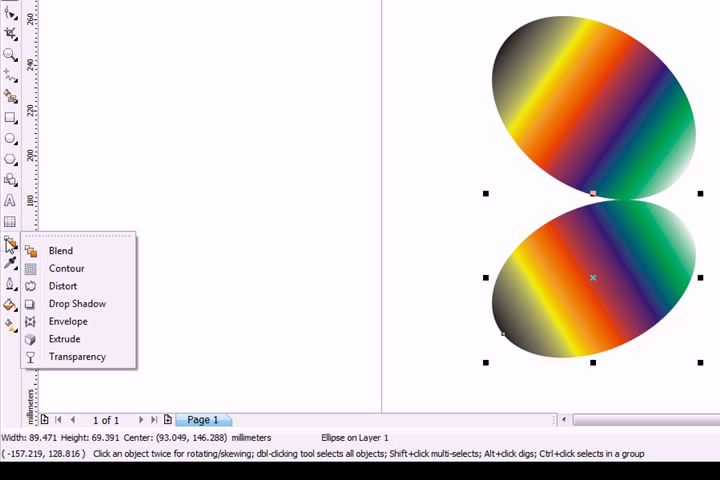
mouse_move(60, 250)
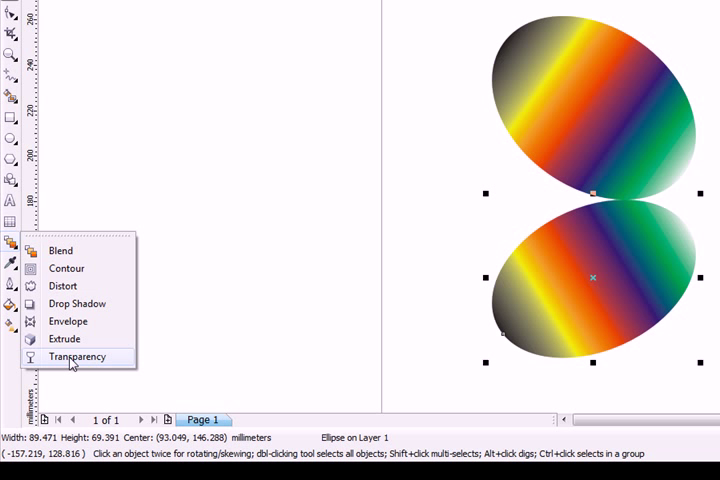
click(76, 356)
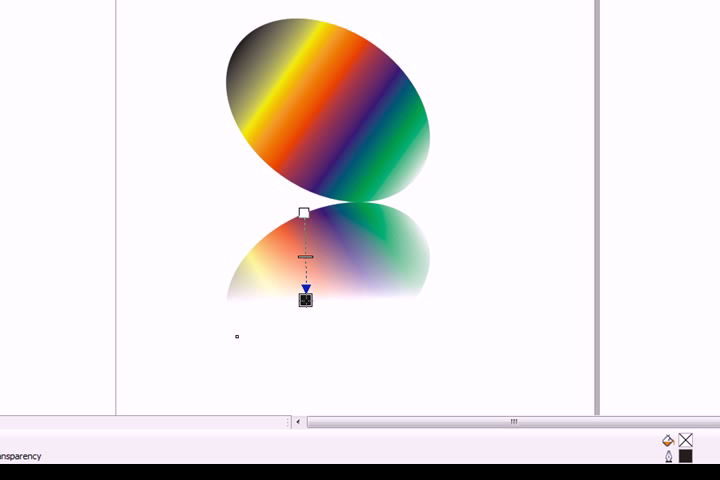
mouse_move(324, 246)
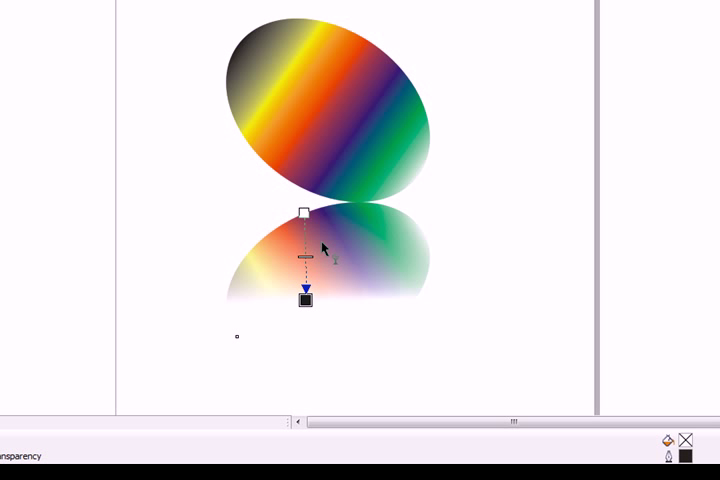
mouse_move(376, 168)
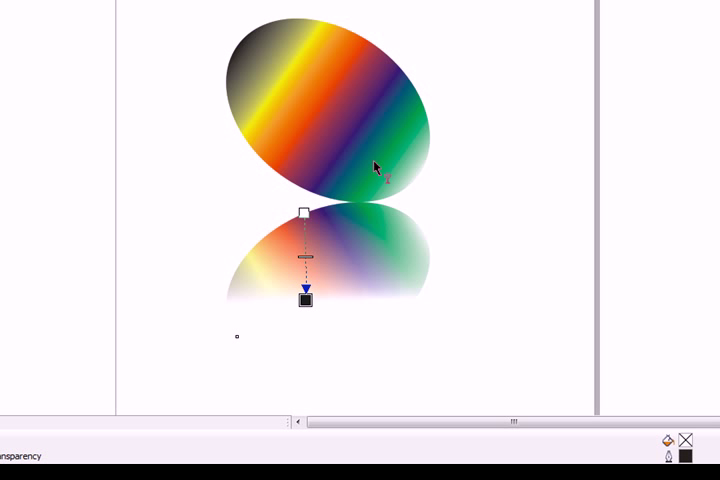
mouse_move(378, 168)
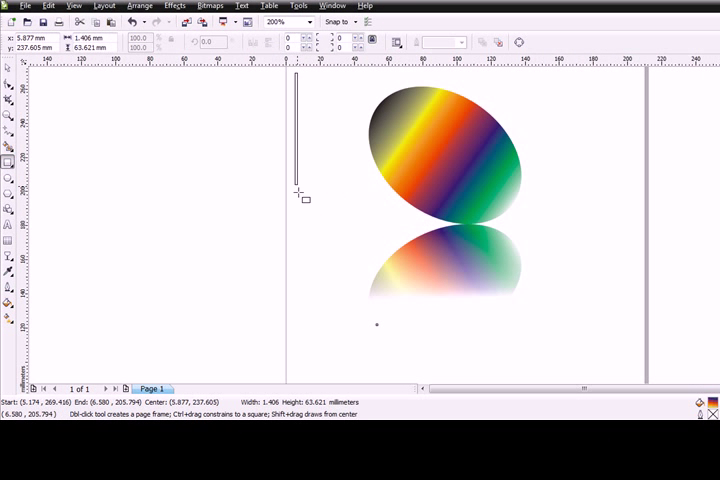
Draw a large black rectangle covering the page as the background.
drag(296, 72, 636, 378)
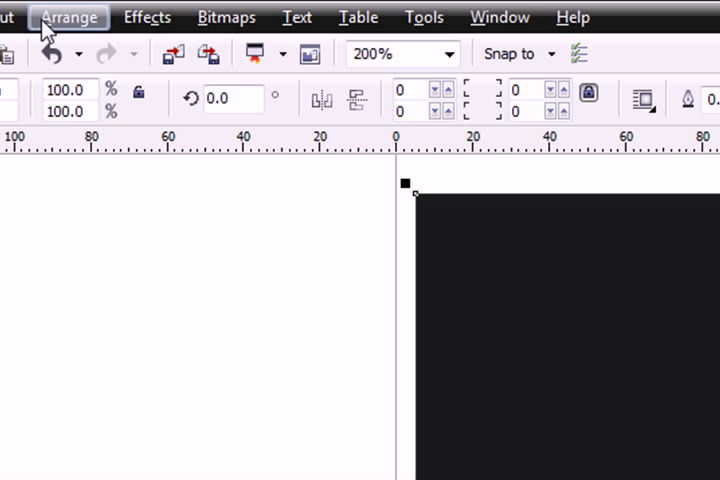
Send the black rectangle to the back of the page via Arrange > Order.
click(68, 16)
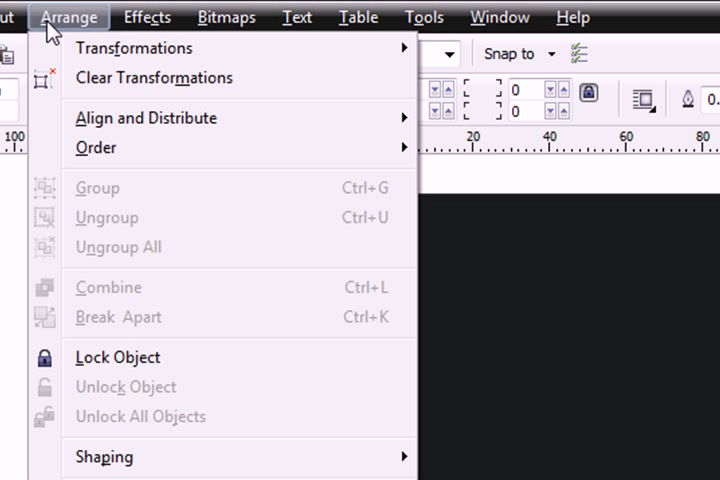
mouse_move(96, 148)
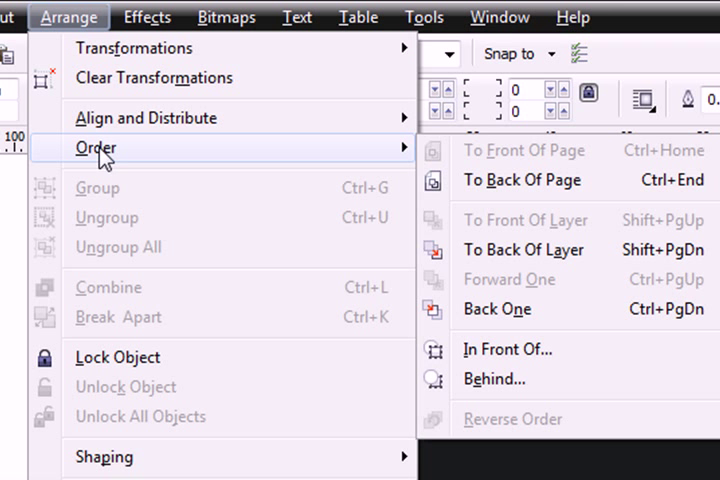
mouse_move(520, 180)
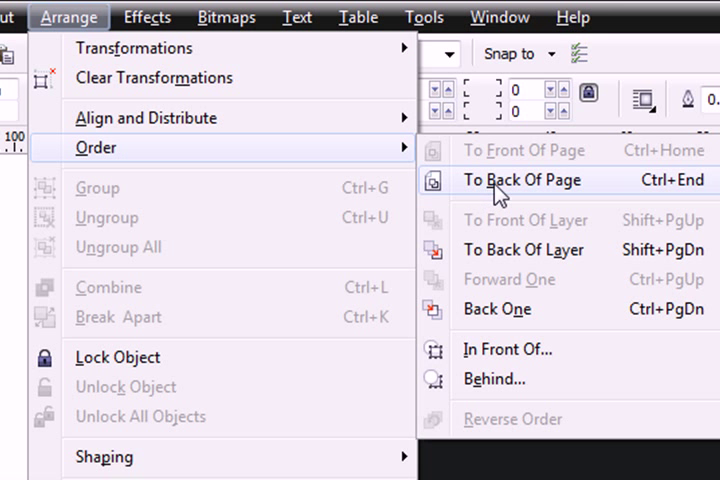
click(522, 180)
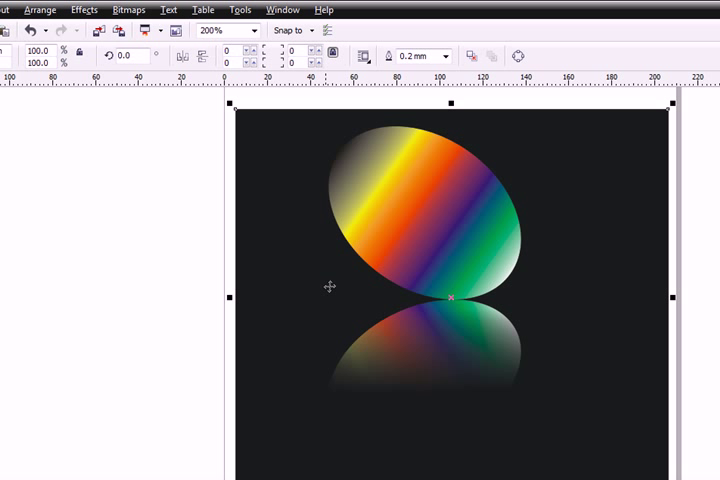
mouse_move(388, 164)
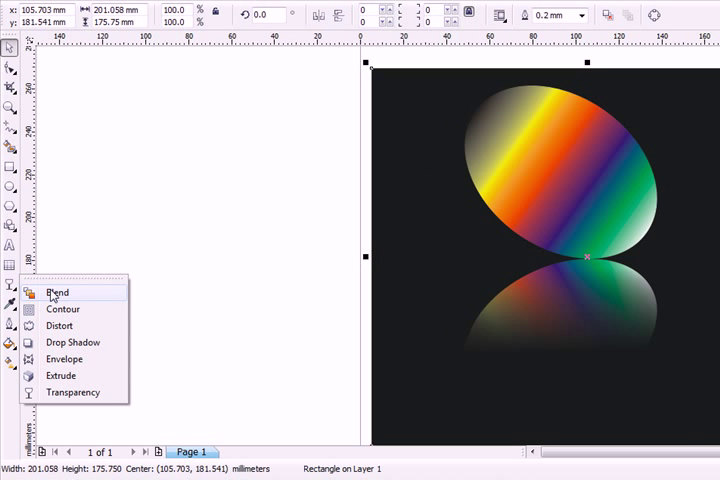
Give the background a radial fountain transparency centred near the oval's top-left and size the glow.
click(74, 392)
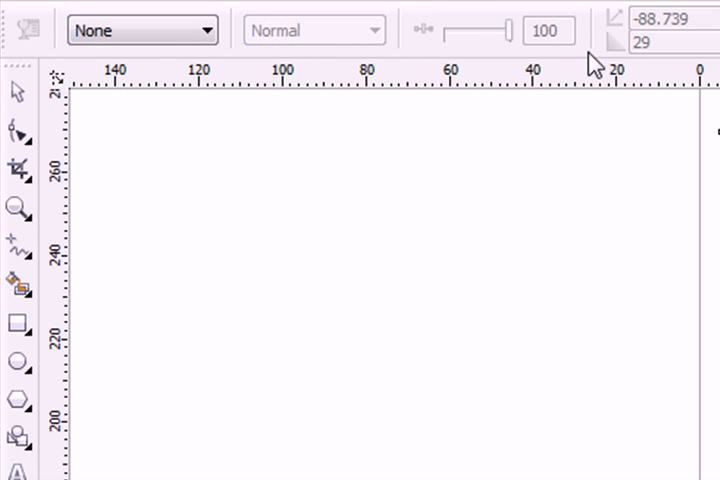
click(200, 30)
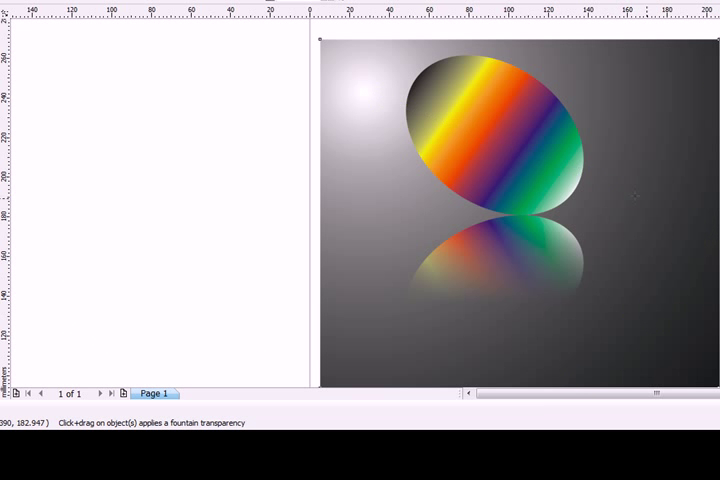
drag(358, 90, 440, 136)
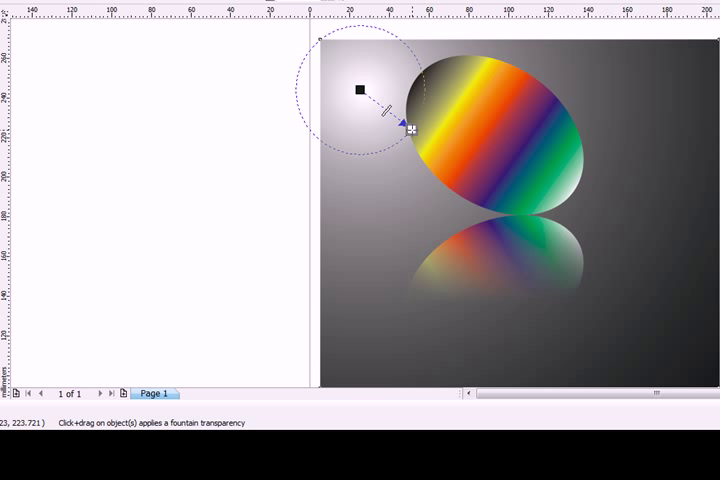
drag(408, 128, 406, 126)
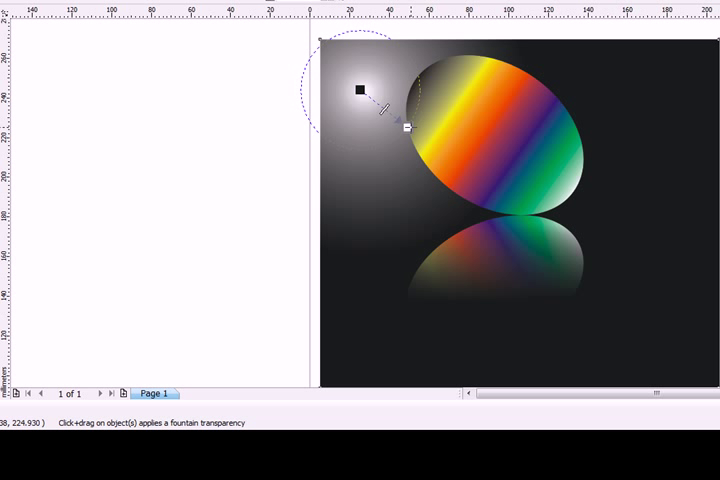